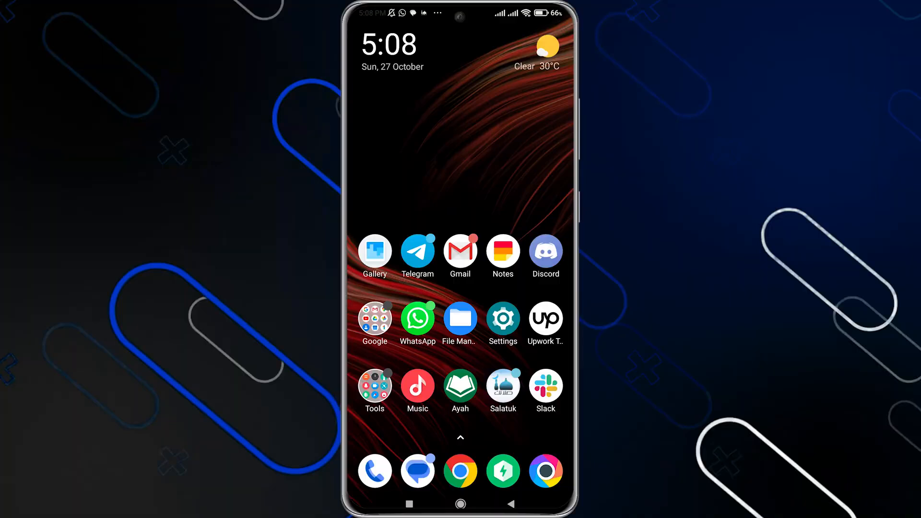
# Open Settings from the home screen and go to Apps to reach Manage apps
pyautogui.click(502, 322)
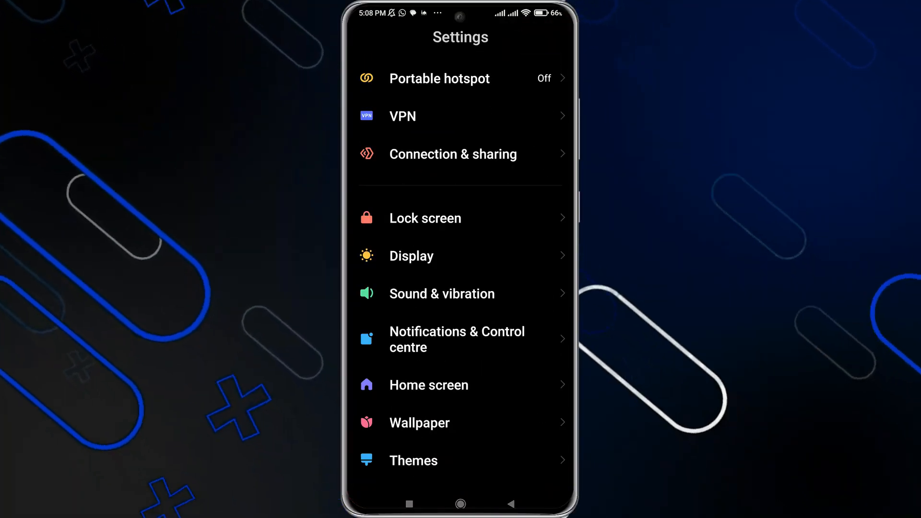
pyautogui.scroll(-3)
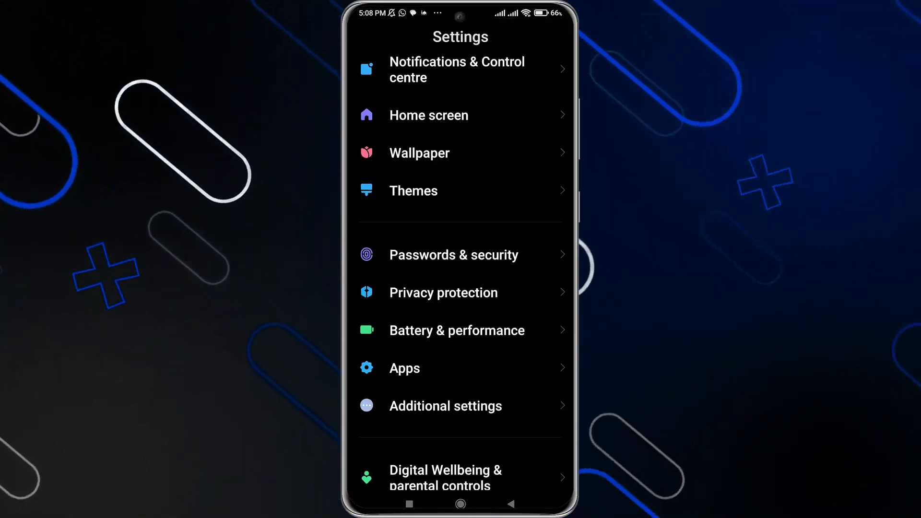
pyautogui.click(403, 368)
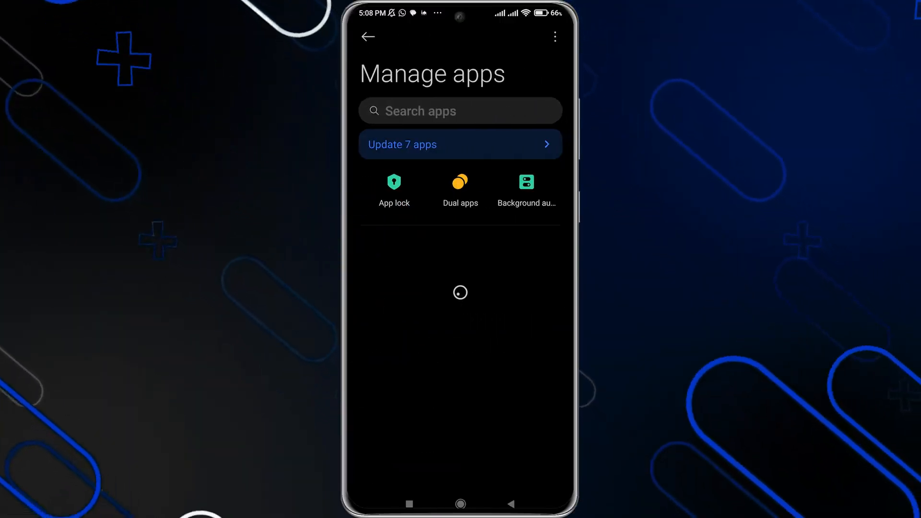
# Search apps for Snapchat, clear its 41.52 MB storage cache, and return to Settings
pyautogui.click(460, 111)
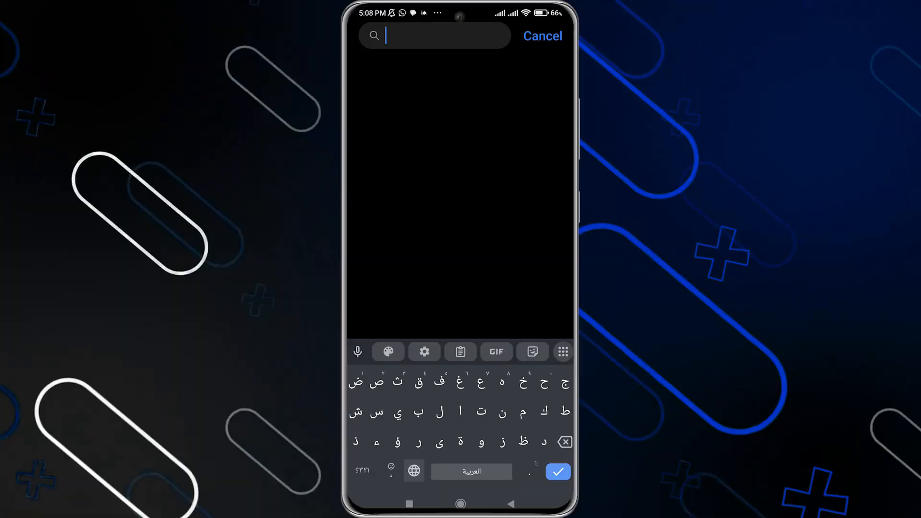
pyautogui.write('sna')
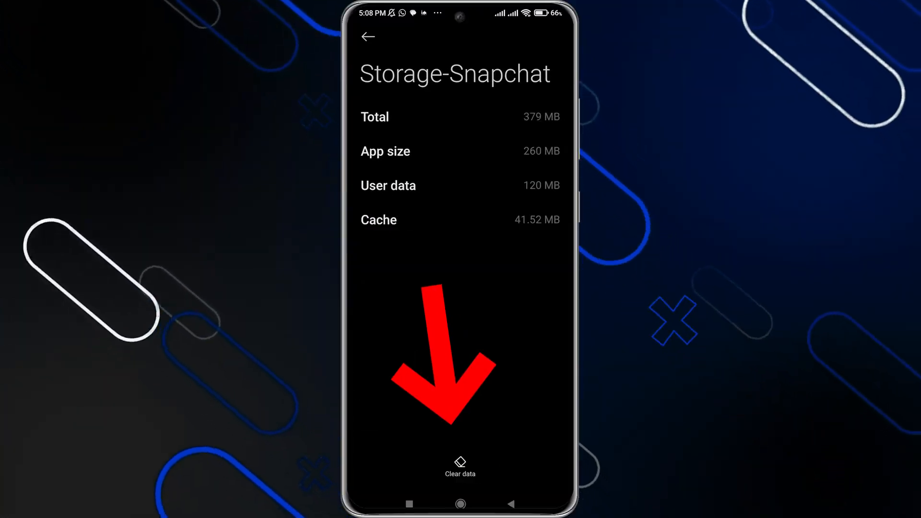
pyautogui.click(460, 466)
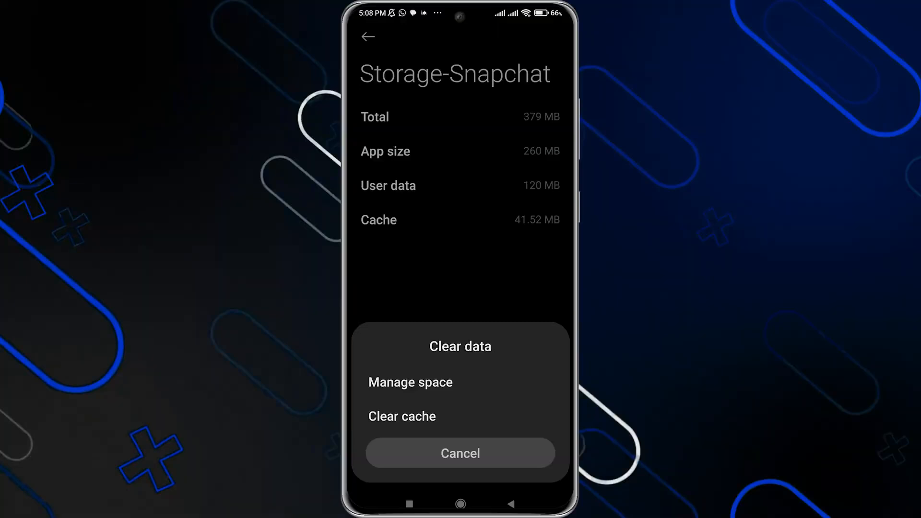
pyautogui.click(460, 452)
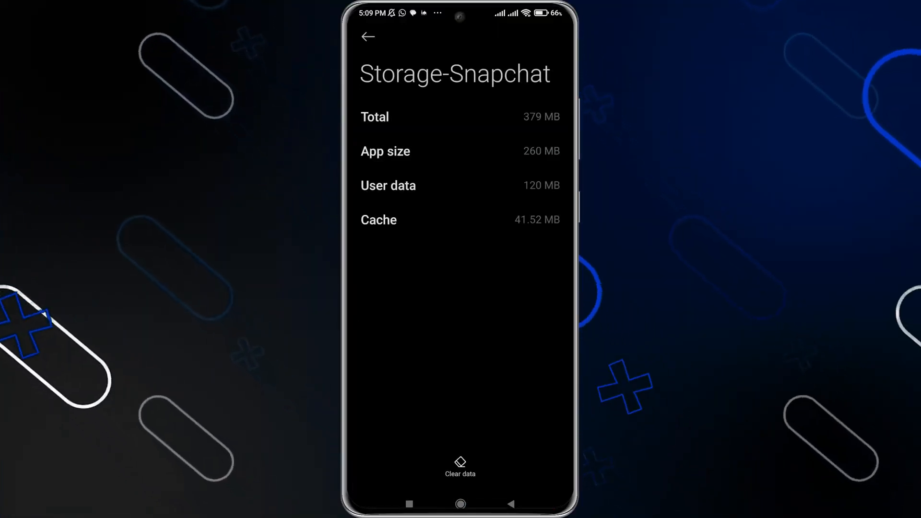
pyautogui.click(368, 36)
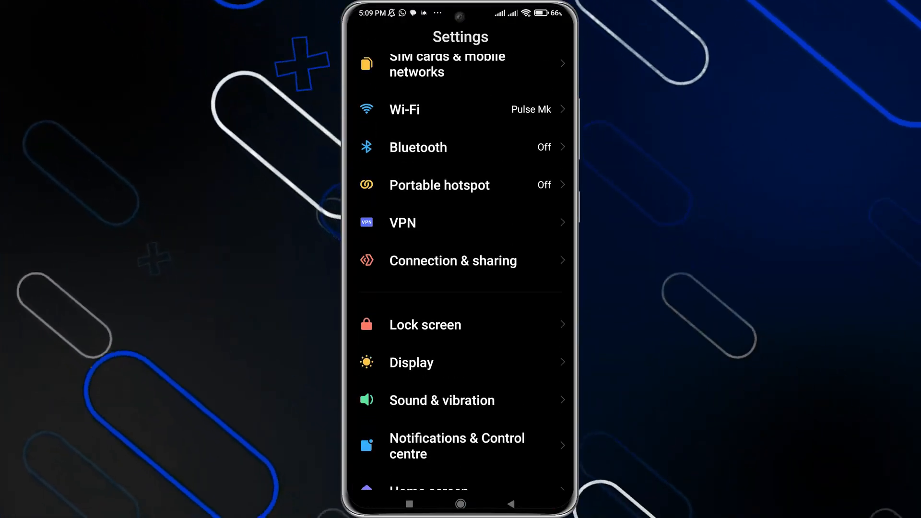
# Confirm network-provided time and time zone (GMT+03:00) are on, then launch Chrome
pyautogui.write('t')
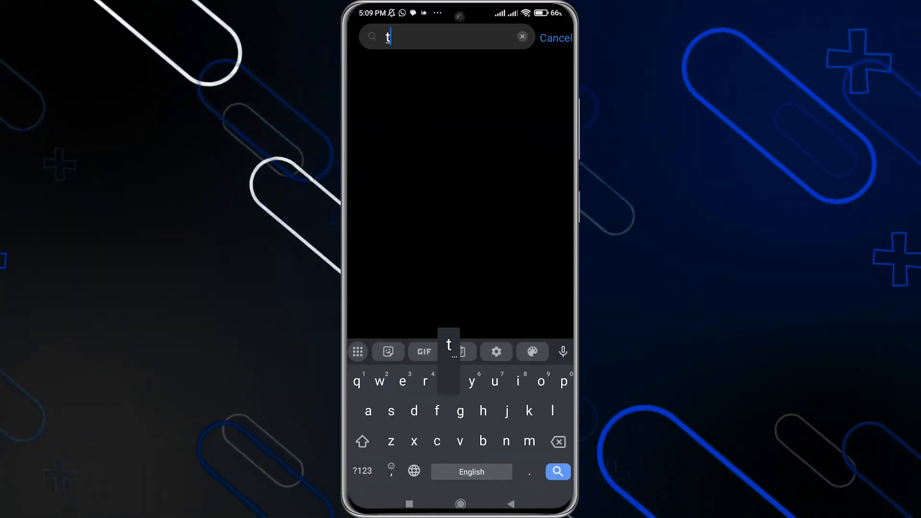
pyautogui.write('ime')
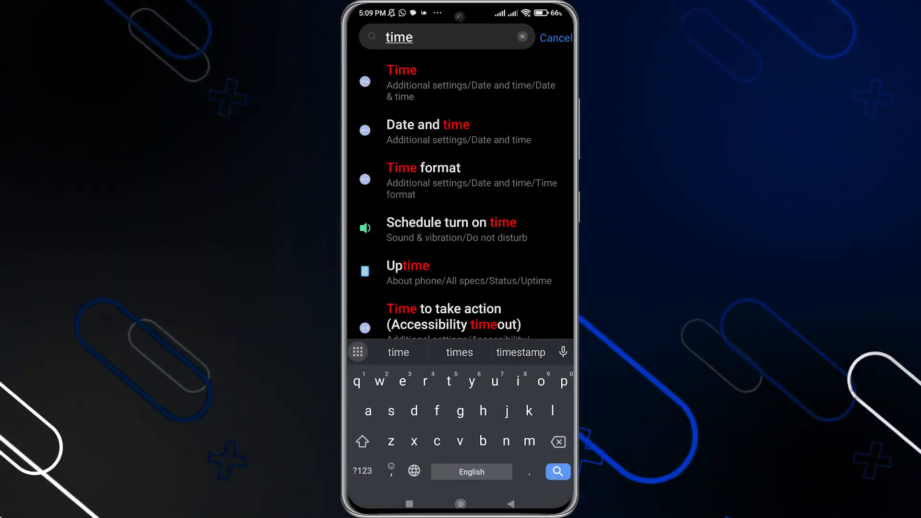
pyautogui.click(428, 132)
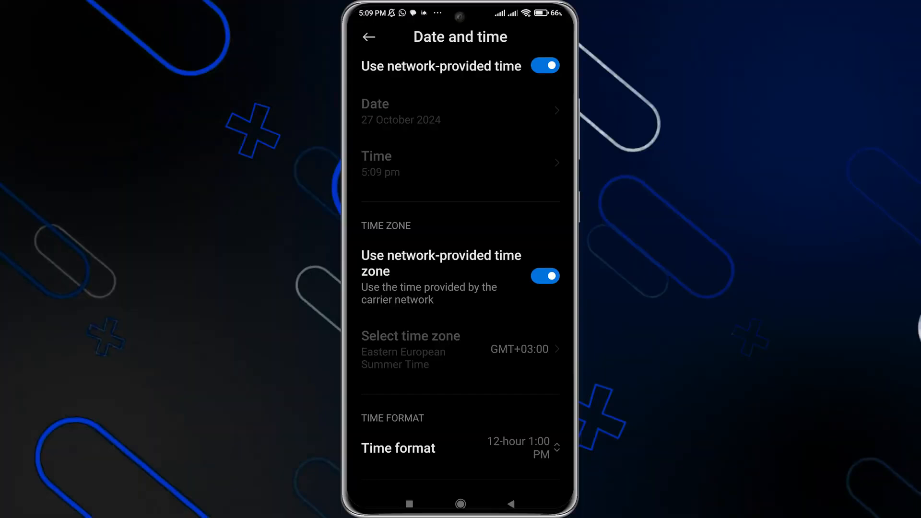
pyautogui.scroll(-3)
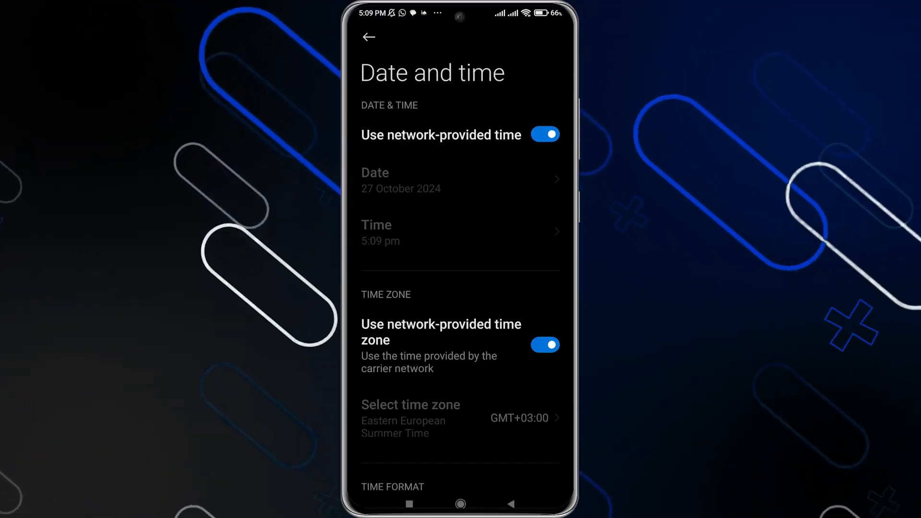
pyautogui.scroll(-3)
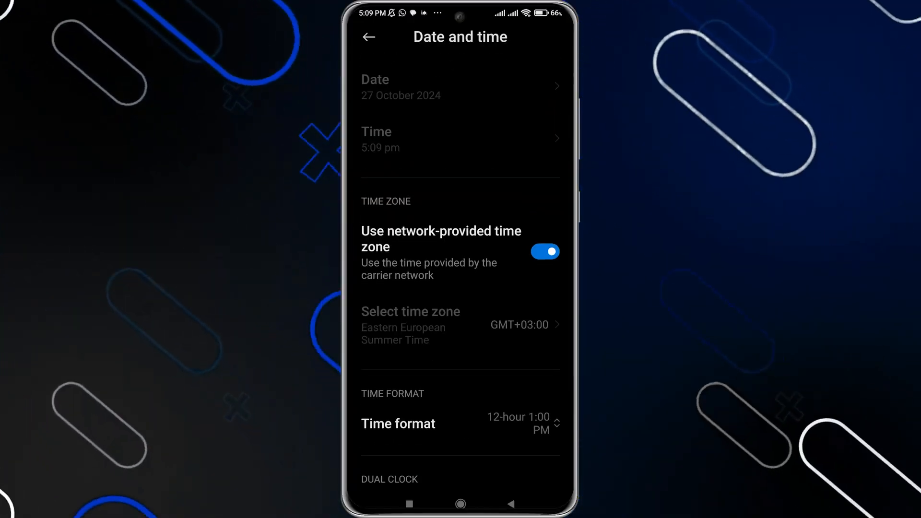
pyautogui.write('time')
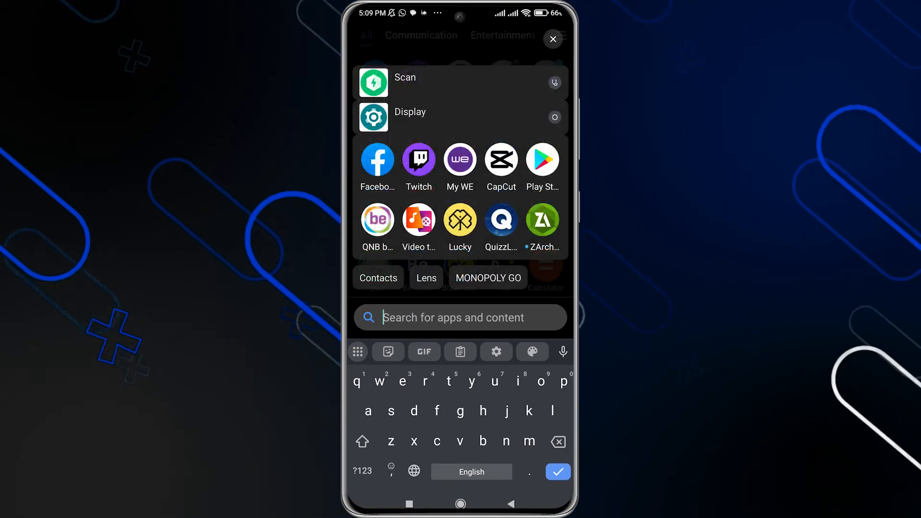
pyautogui.click(552, 39)
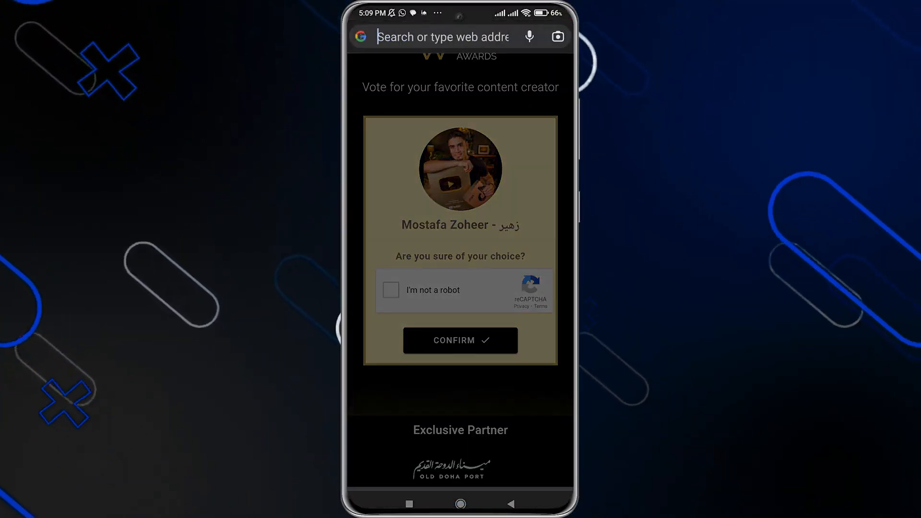
# Reach Snapchat Support's Submit a request page via Contact Us, then return home
pyautogui.write('snaptik')
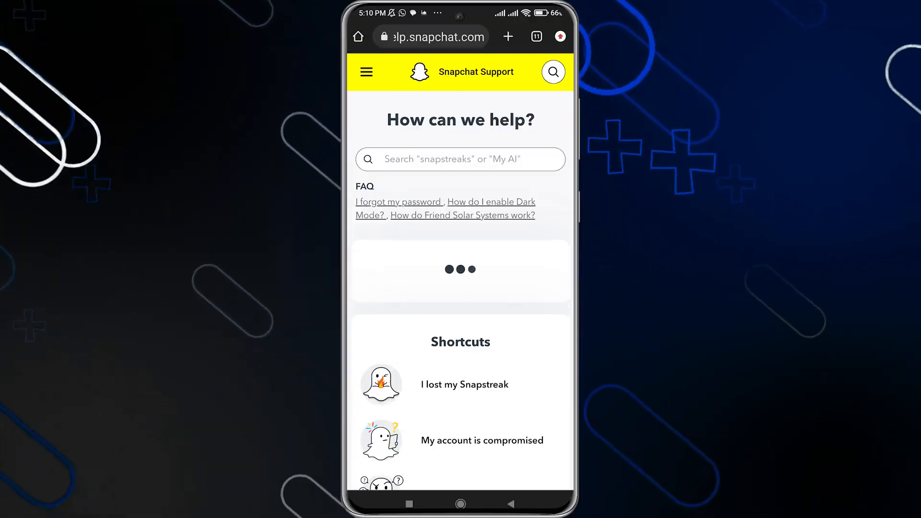
pyautogui.scroll(-3)
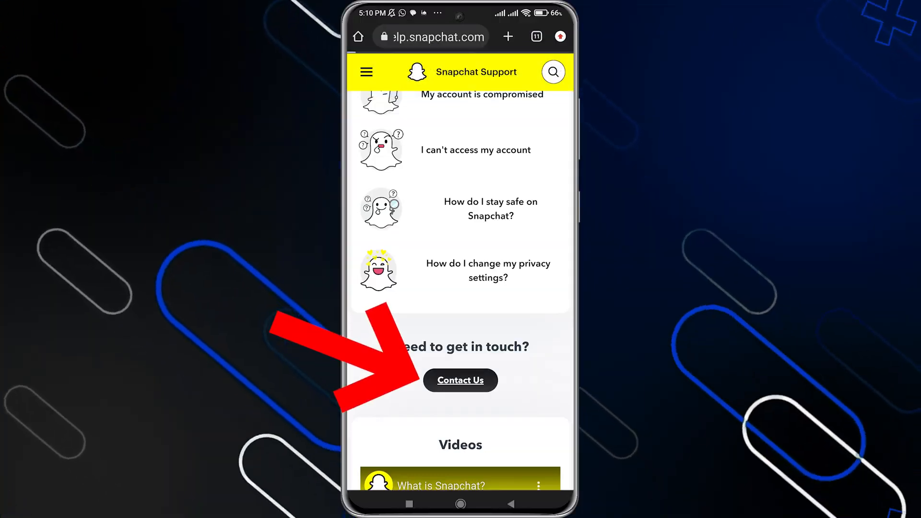
pyautogui.click(460, 380)
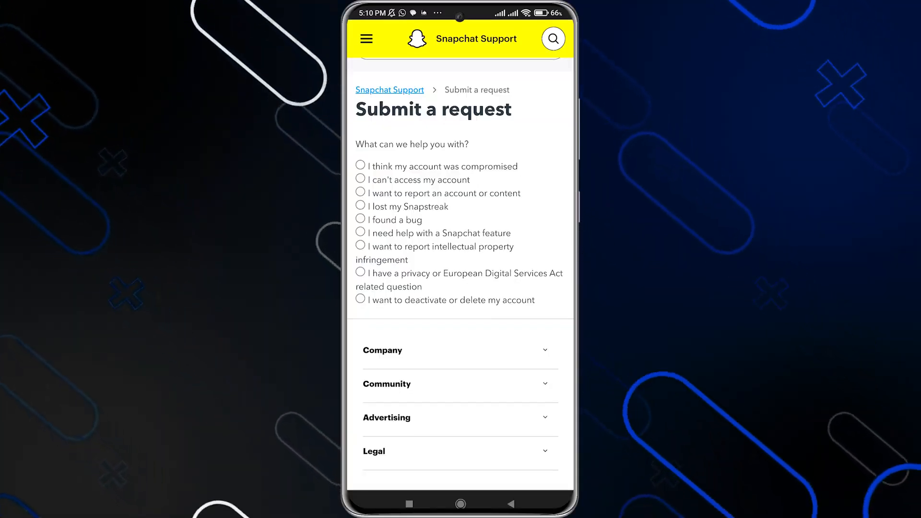
pyautogui.click(460, 503)
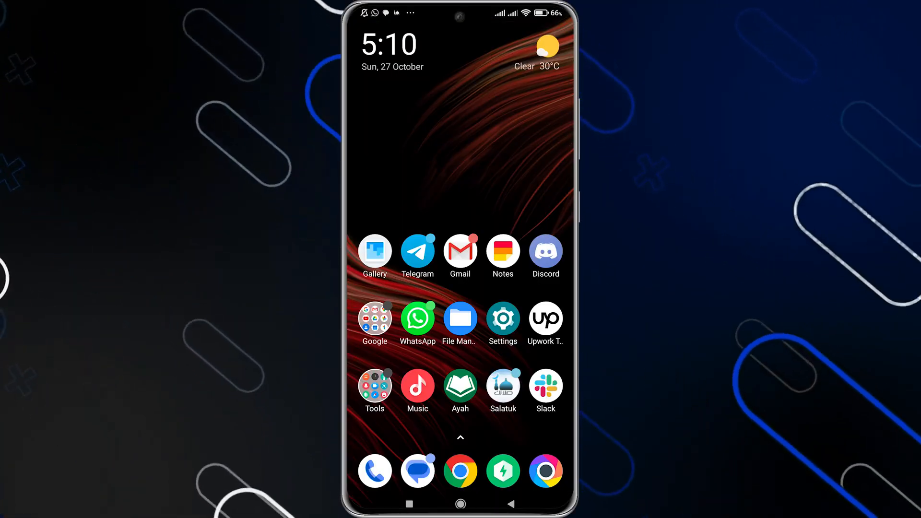